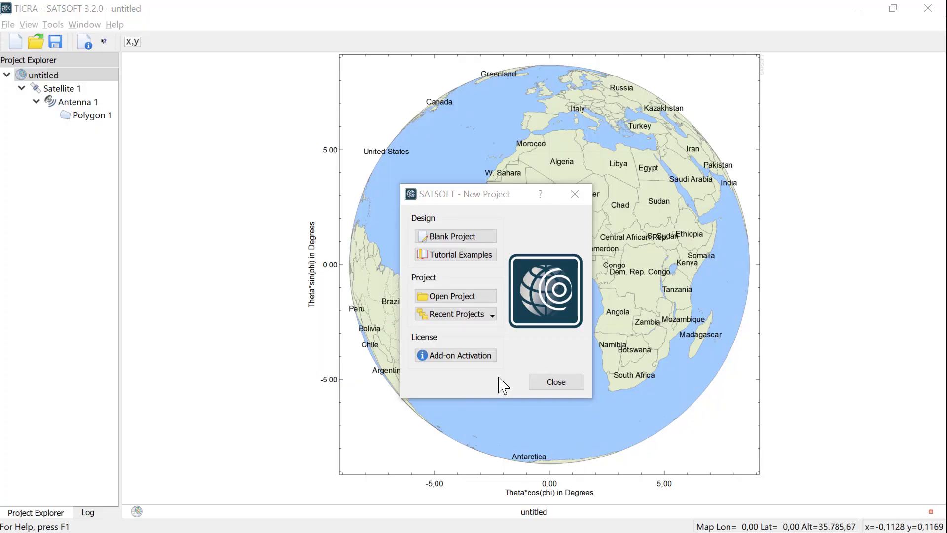
{"action": "mouse_move", "coordinate": [513, 387]}
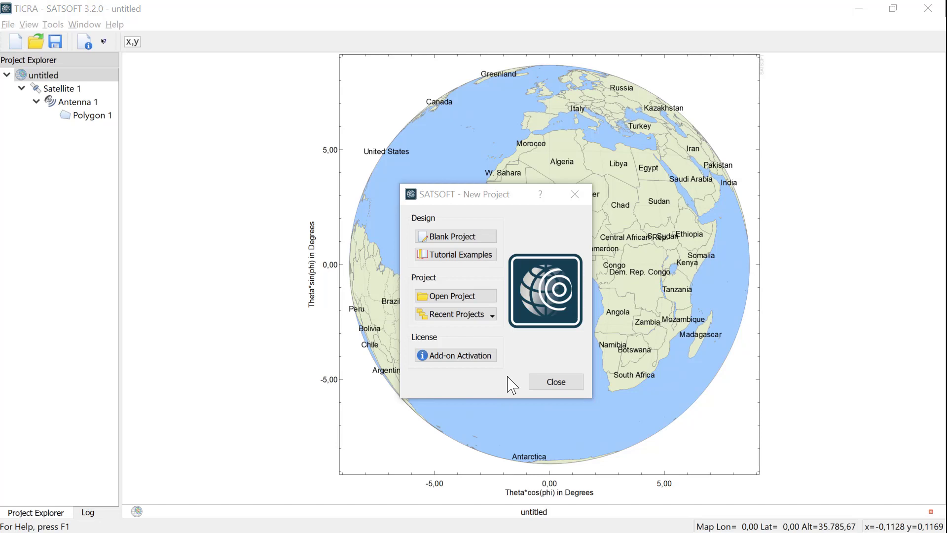
Open the existing SATSOFT_3_export.ssp project from the Desktop
{"action": "left_click", "coordinate": [448, 296]}
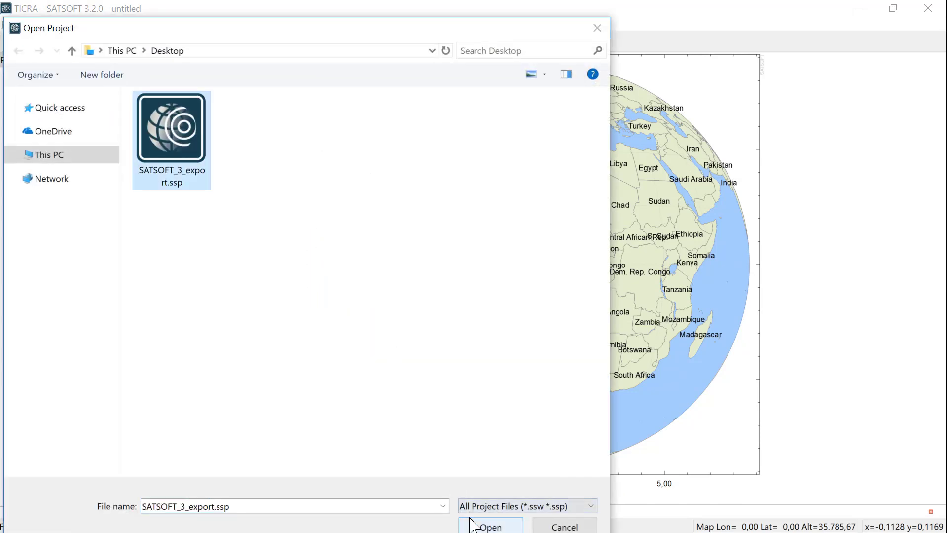
{"action": "left_click", "coordinate": [491, 527]}
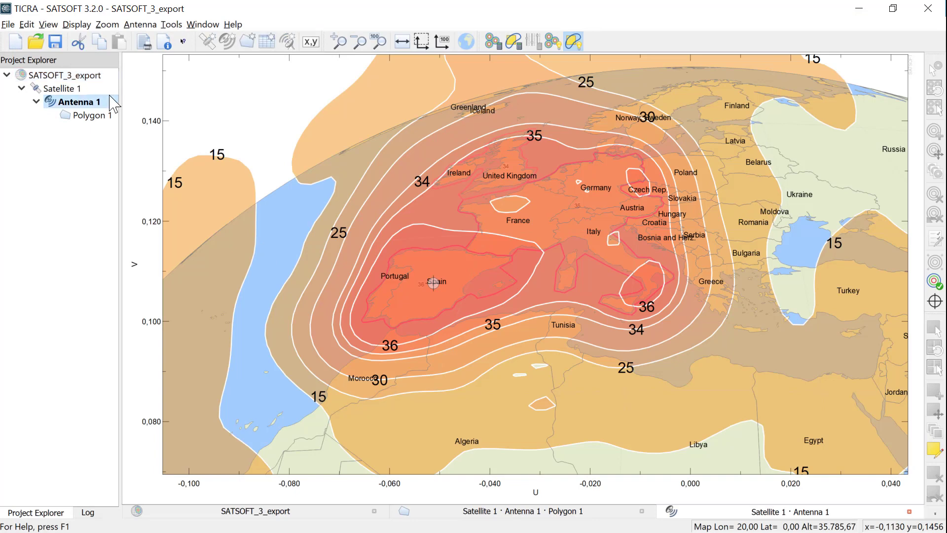
Open Antenna 1's Shaped Reflector Model properties and view the reflector from the side
{"action": "left_click", "coordinate": [140, 23]}
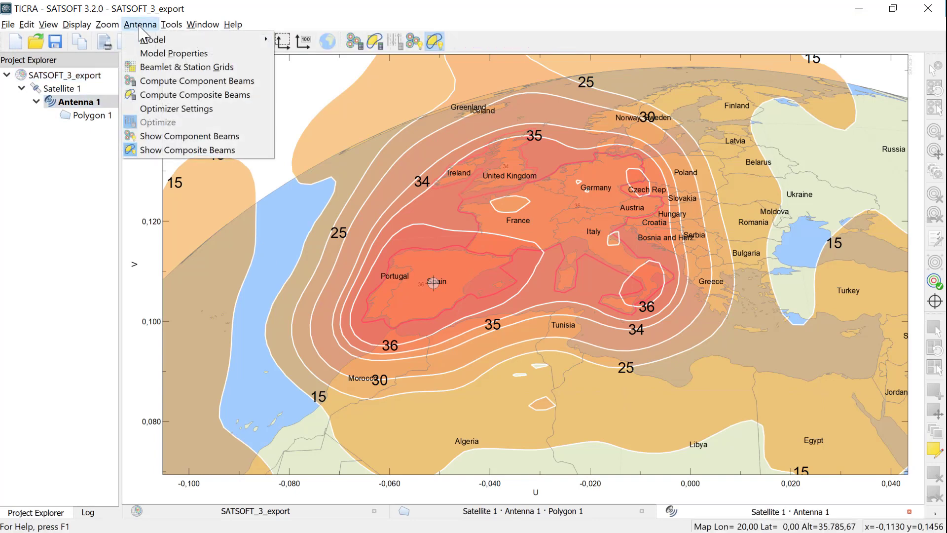
{"action": "left_click", "coordinate": [157, 39]}
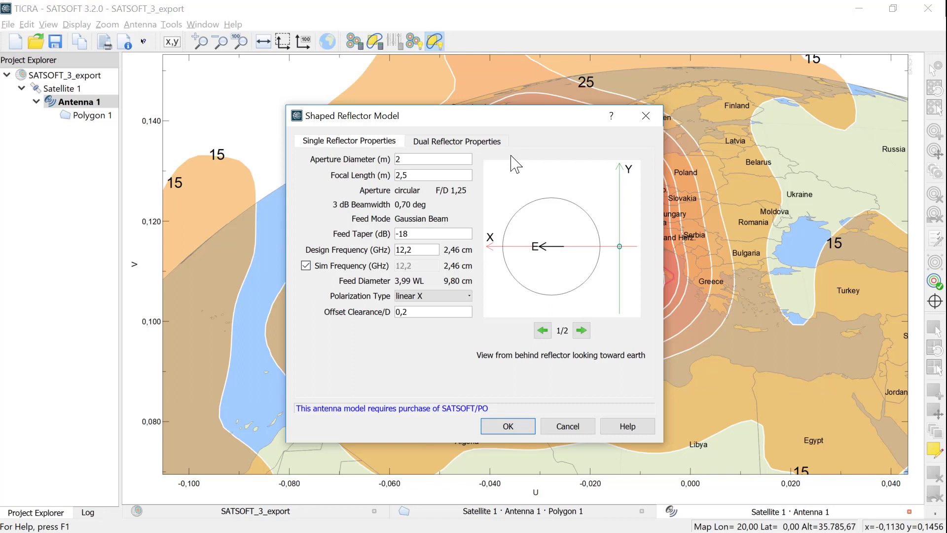
{"action": "mouse_move", "coordinate": [538, 218]}
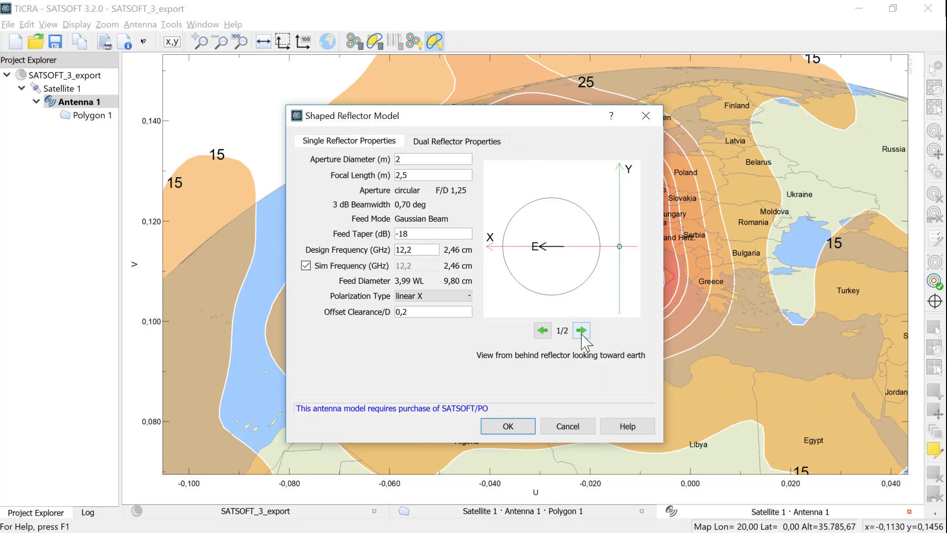
{"action": "left_click", "coordinate": [583, 330]}
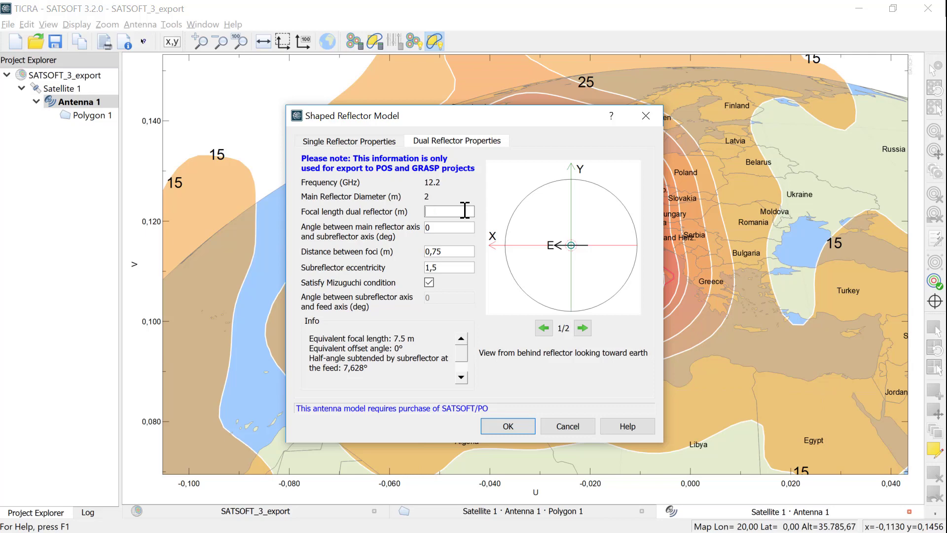
Apply dual reflector focal length 2,5 m, axis angle 3,5° and subreflector eccentricity 0,5
{"action": "type", "text": "2,5"}
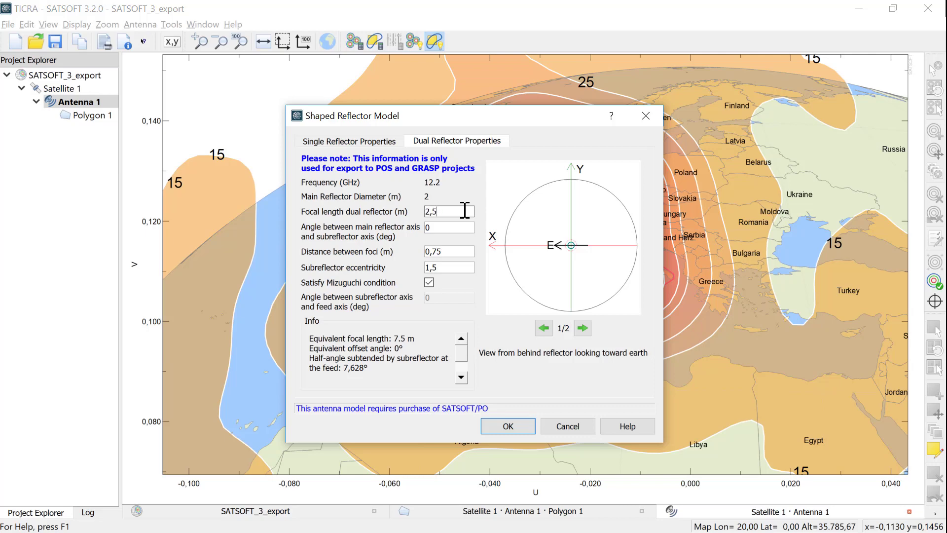
{"action": "type", "text": "3,5"}
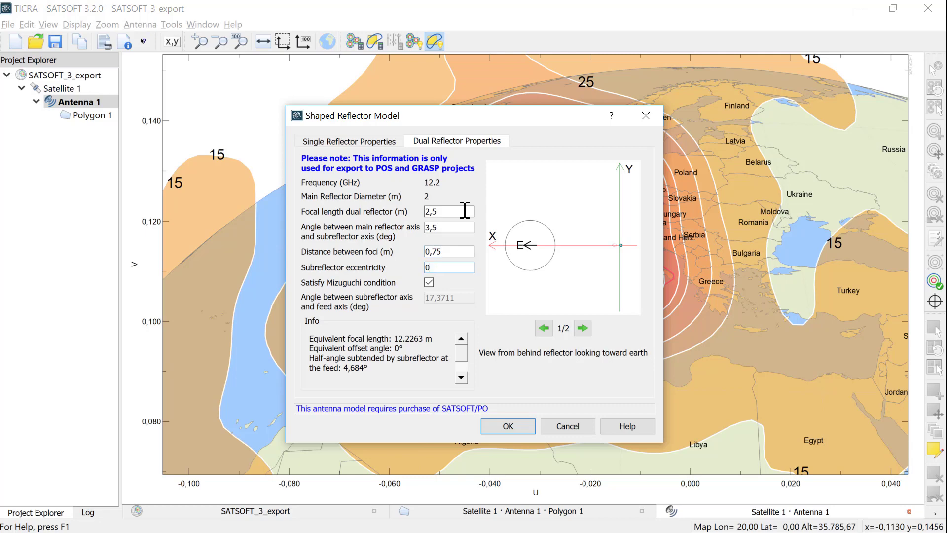
{"action": "type", "text": "0,5"}
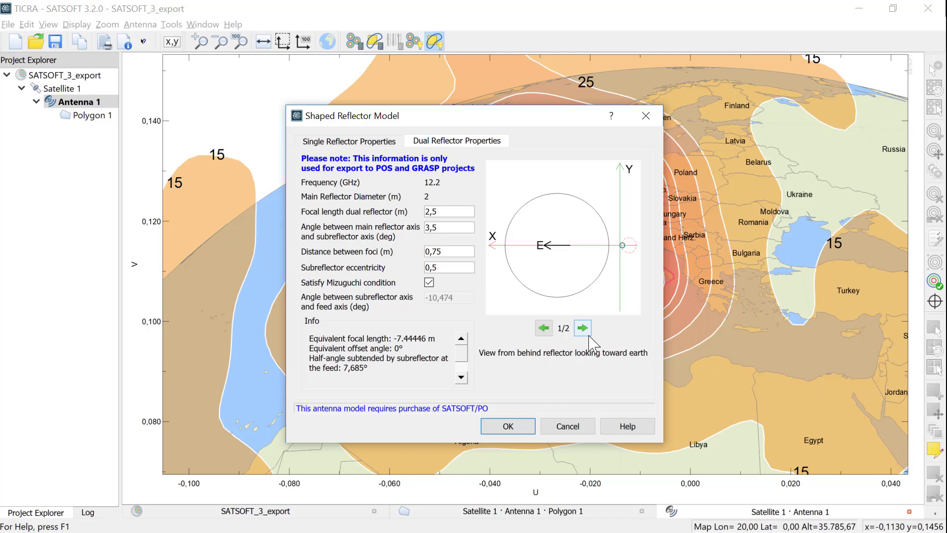
{"action": "left_click", "coordinate": [582, 327]}
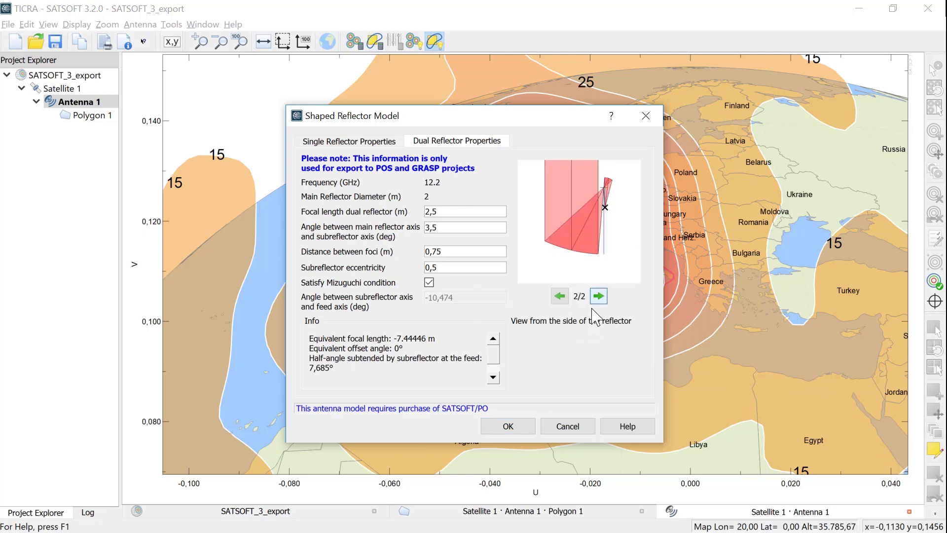
{"action": "mouse_move", "coordinate": [596, 307]}
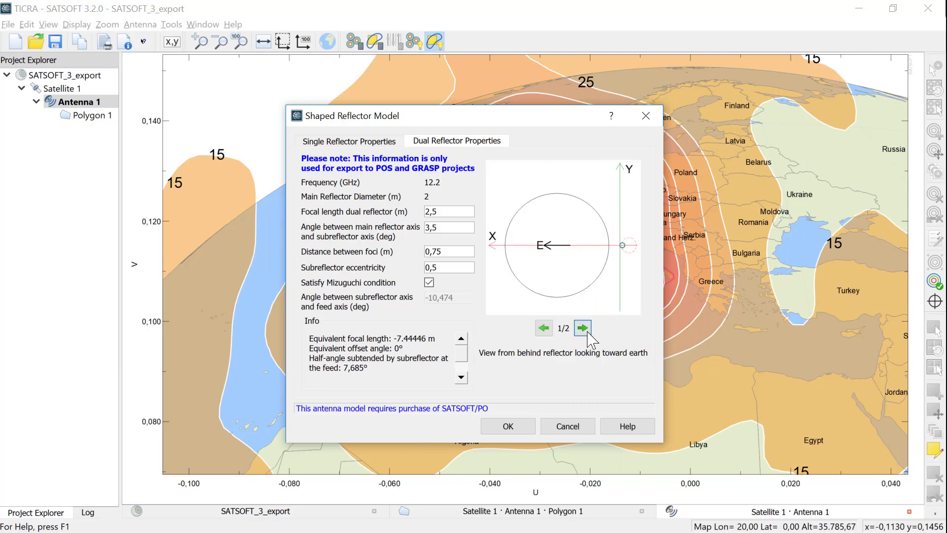
{"action": "left_click", "coordinate": [582, 329]}
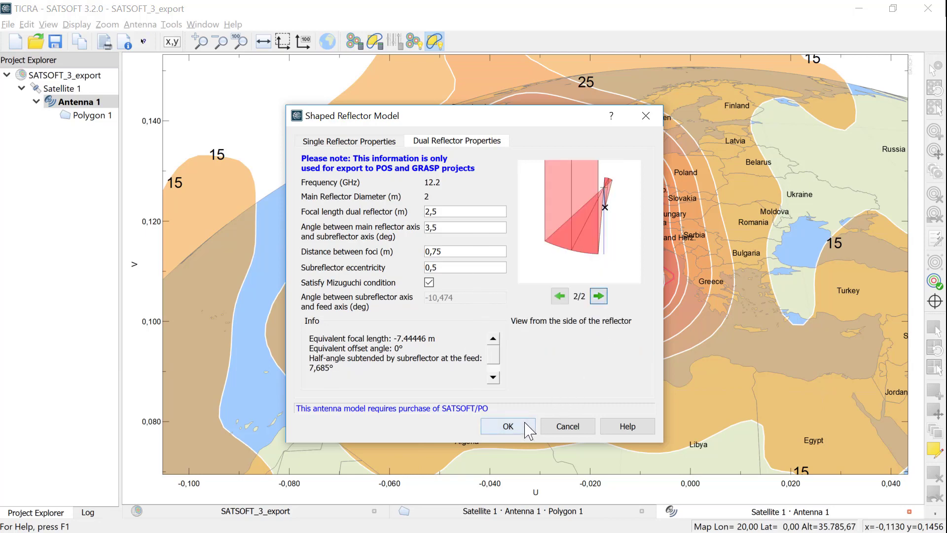
{"action": "left_click", "coordinate": [508, 426]}
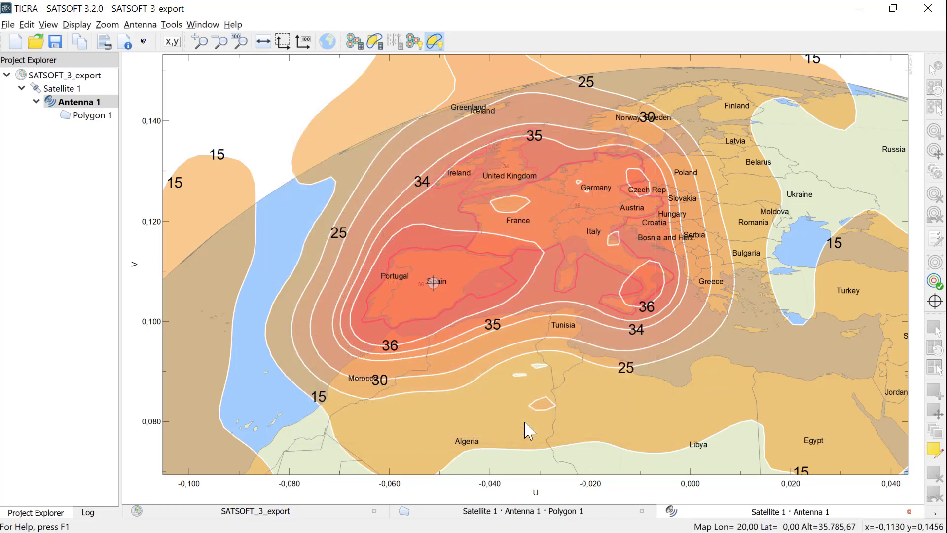
{"action": "mouse_move", "coordinate": [353, 237]}
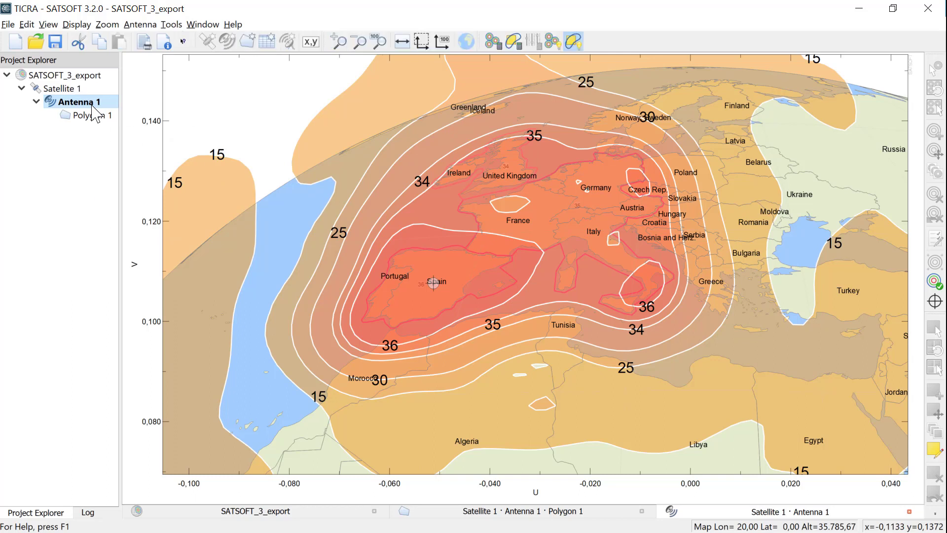
Export Antenna 1 as the single-reflector POS project Shaped_single on the Desktop
{"action": "right_click", "coordinate": [76, 101]}
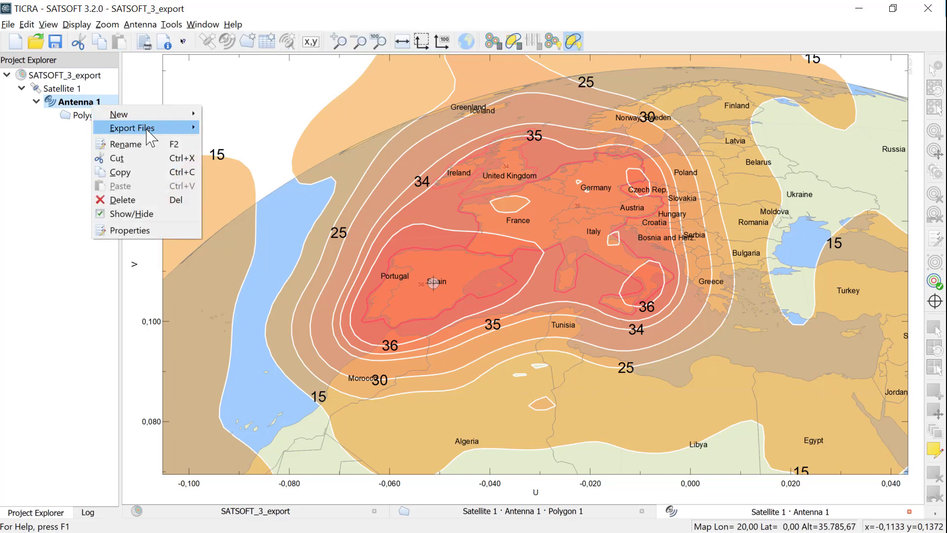
{"action": "left_click", "coordinate": [131, 128]}
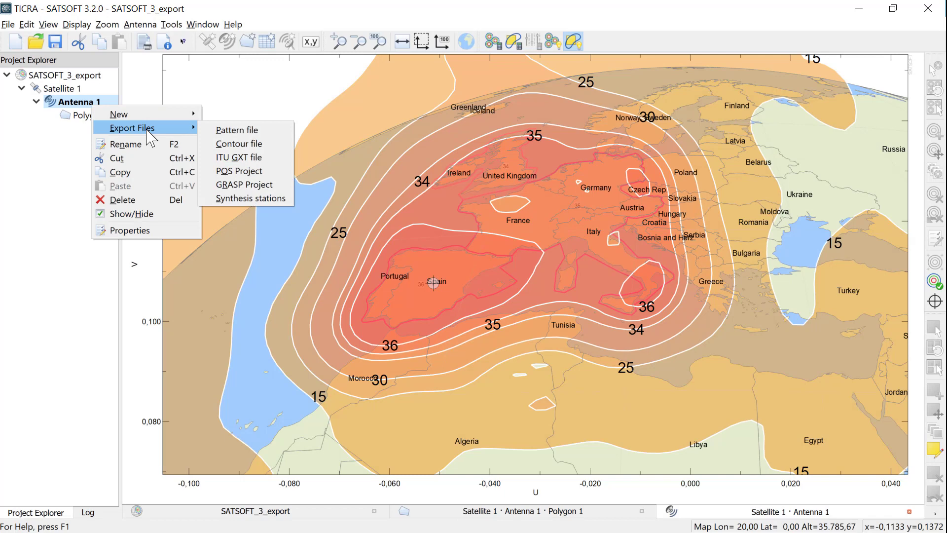
{"action": "left_click", "coordinate": [237, 171]}
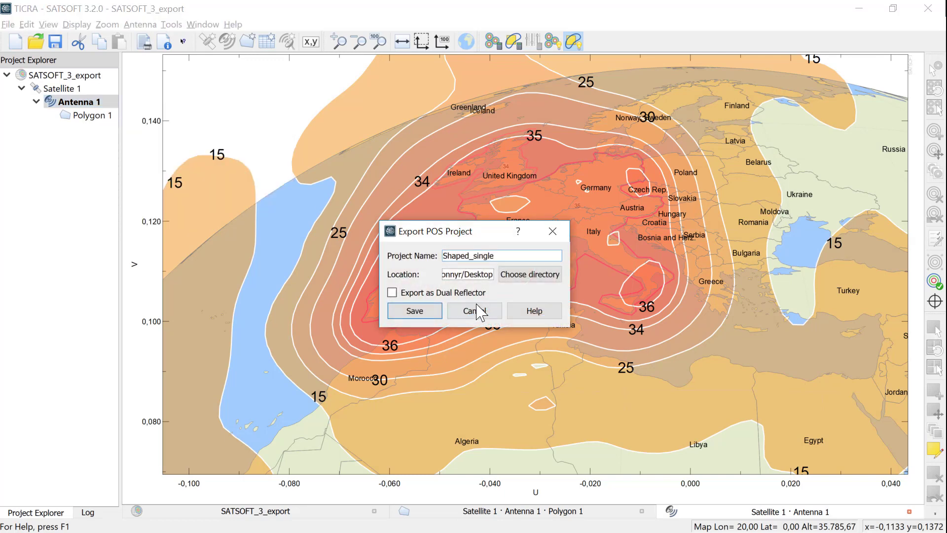
{"action": "left_click", "coordinate": [503, 255]}
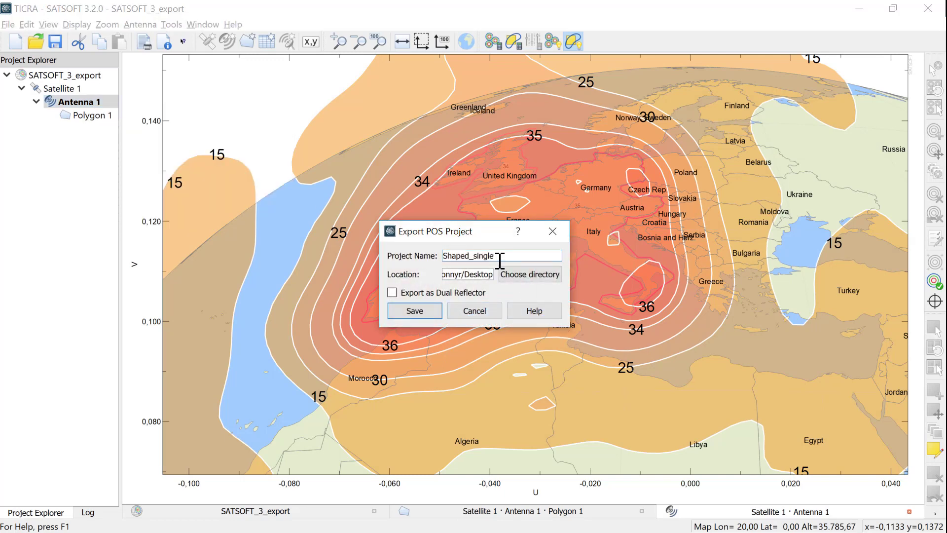
{"action": "left_click", "coordinate": [415, 309]}
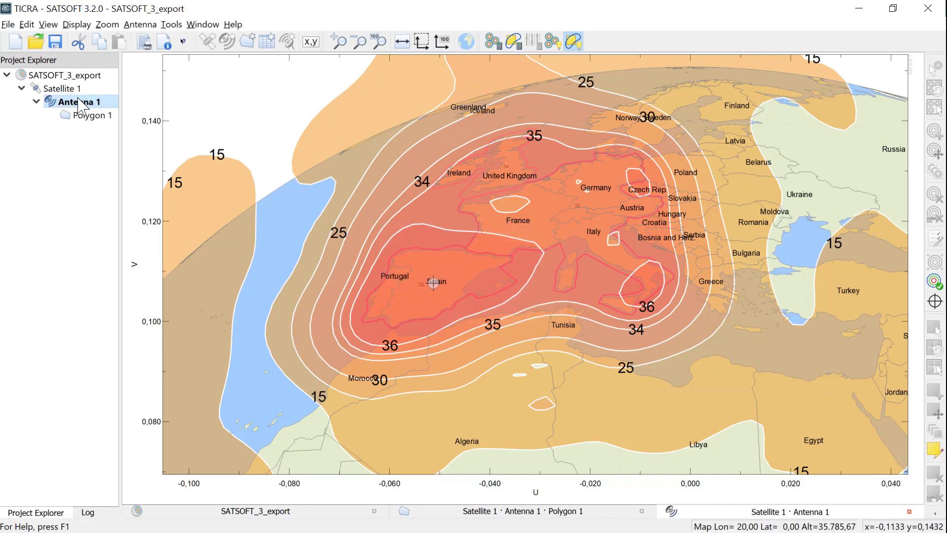
Export Antenna 1 as the dual-reflector POS project Shaped_dual
{"action": "right_click", "coordinate": [74, 101]}
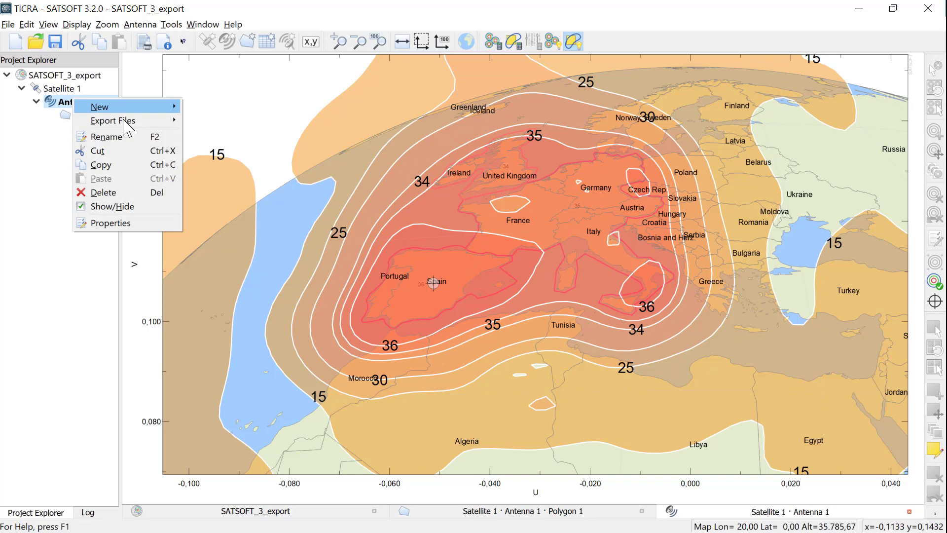
{"action": "mouse_move", "coordinate": [112, 121]}
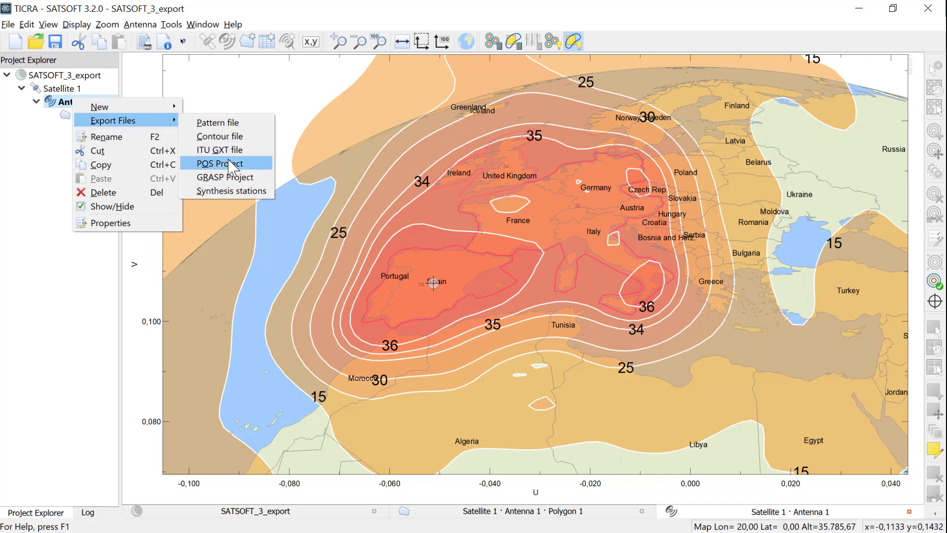
{"action": "left_click", "coordinate": [219, 164]}
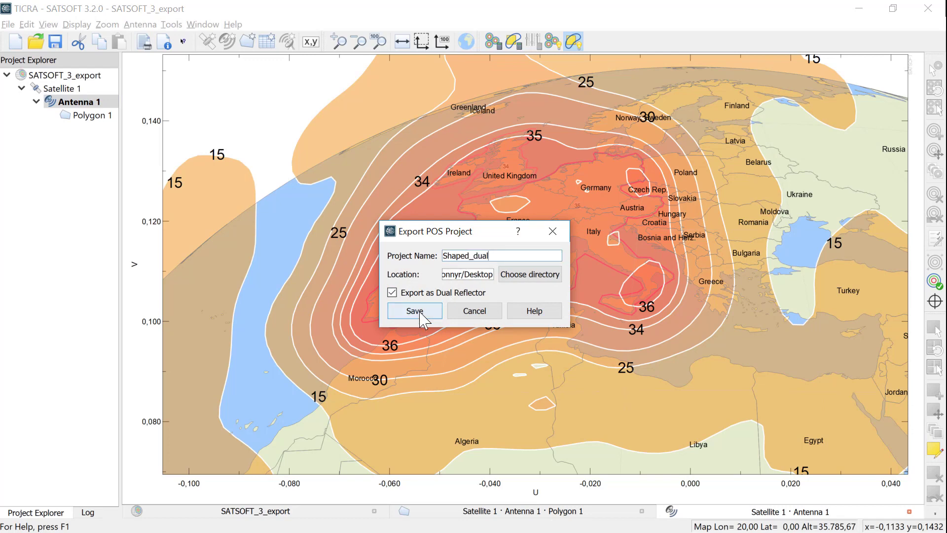
{"action": "left_click", "coordinate": [414, 310]}
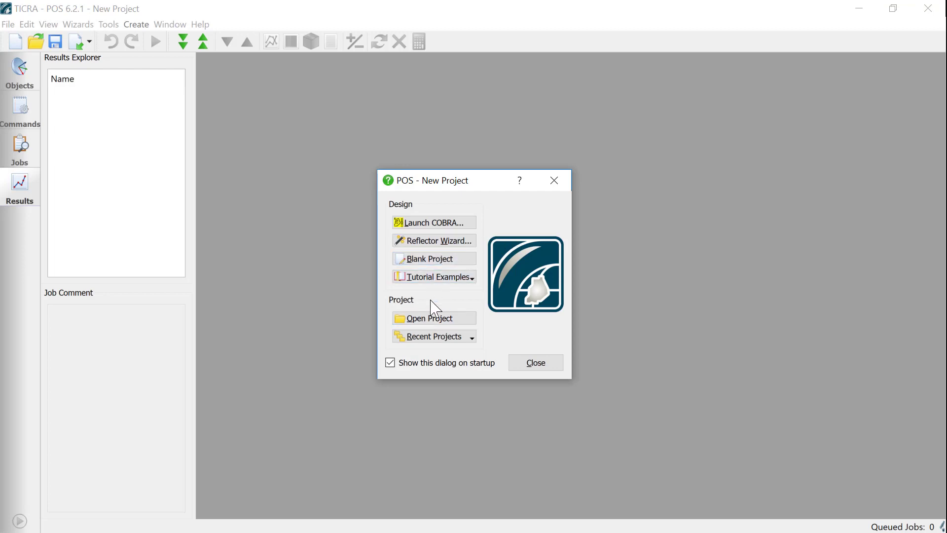
{"action": "mouse_move", "coordinate": [432, 325]}
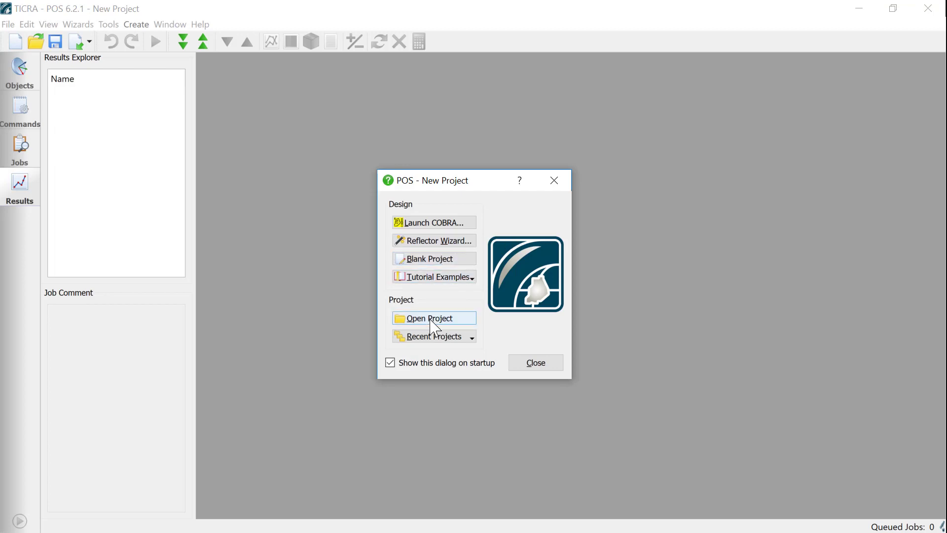
Open Shaped_single.pos from the Shaped_single folder in POS
{"action": "left_click", "coordinate": [434, 318]}
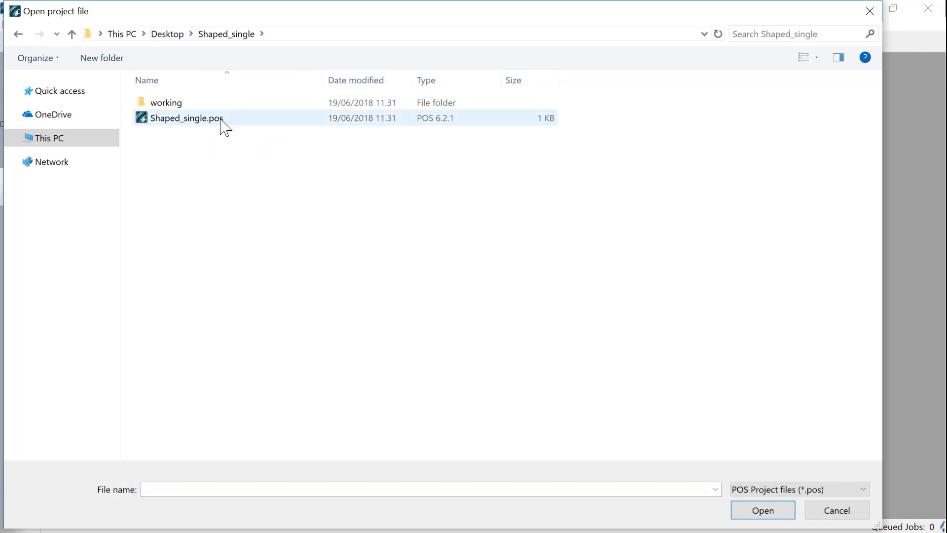
{"action": "left_click", "coordinate": [764, 510]}
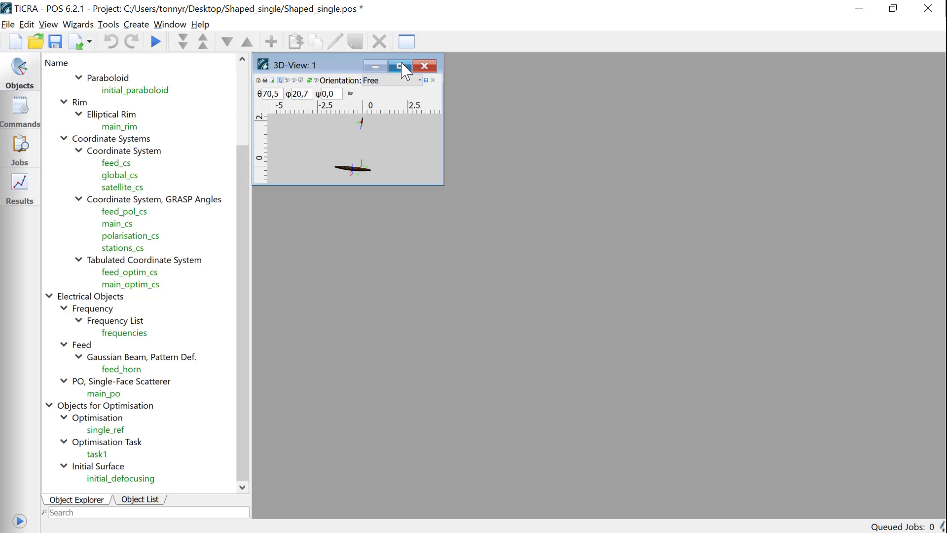
Maximize the 3D view, rotate the reflector model, and bring up the frequencies editor
{"action": "left_click", "coordinate": [401, 66]}
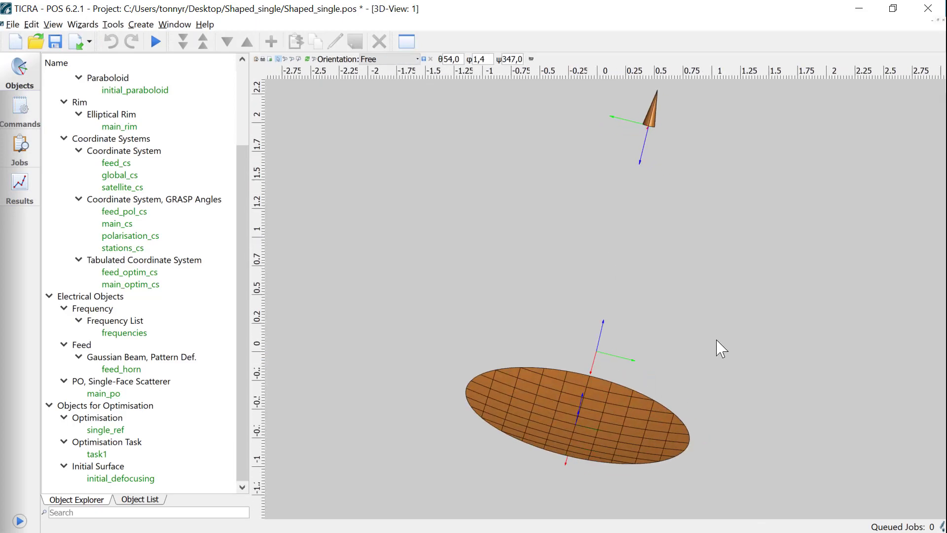
{"action": "left_click_drag", "start_coordinate": [722, 350], "coordinate": [624, 338]}
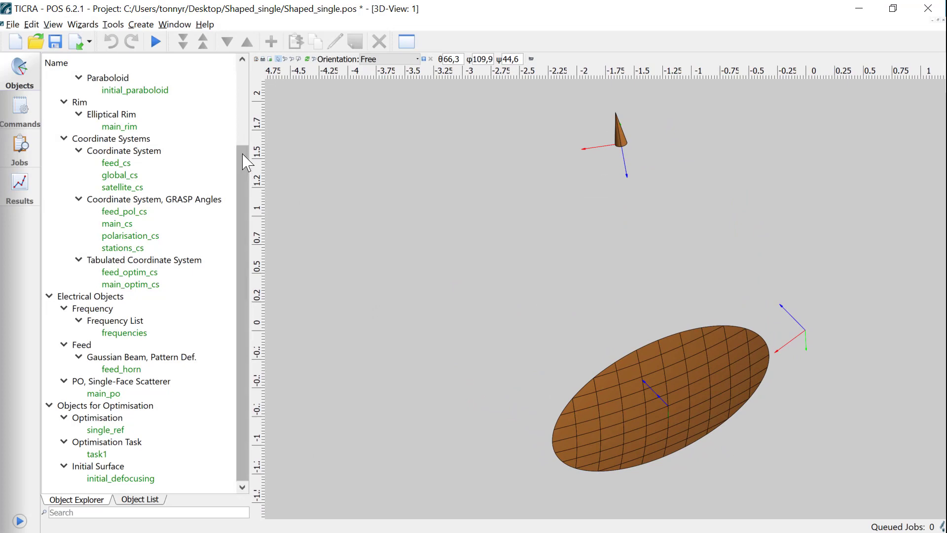
{"action": "double_click", "coordinate": [123, 333]}
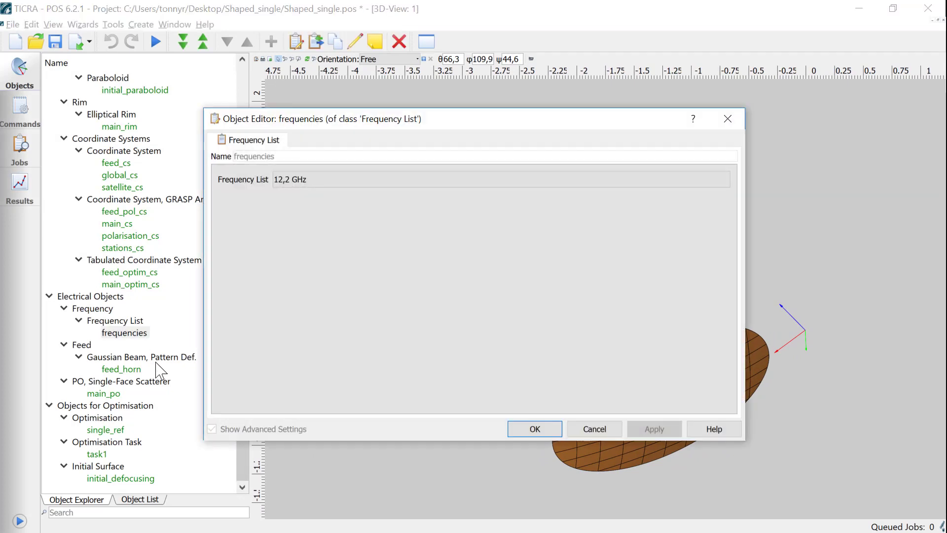
Inspect single_ref's spline_shaping variables and coordinate systems main_optim_cs and feed_optim_cs
{"action": "left_click", "coordinate": [534, 428]}
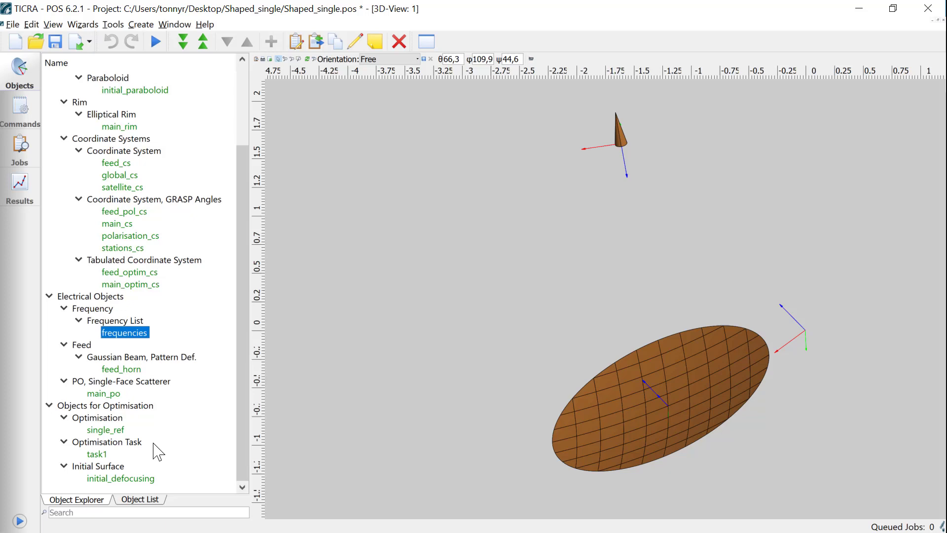
{"action": "double_click", "coordinate": [104, 430]}
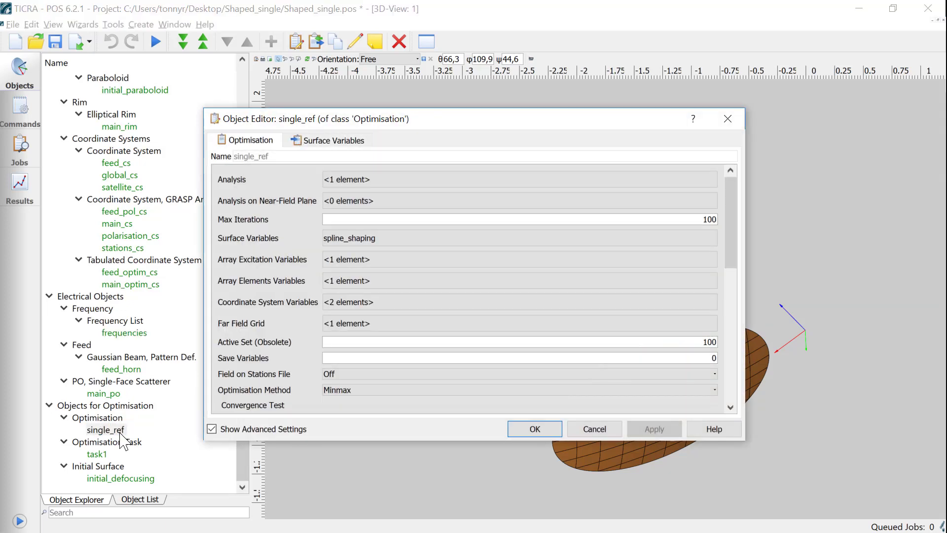
{"action": "mouse_move", "coordinate": [411, 237]}
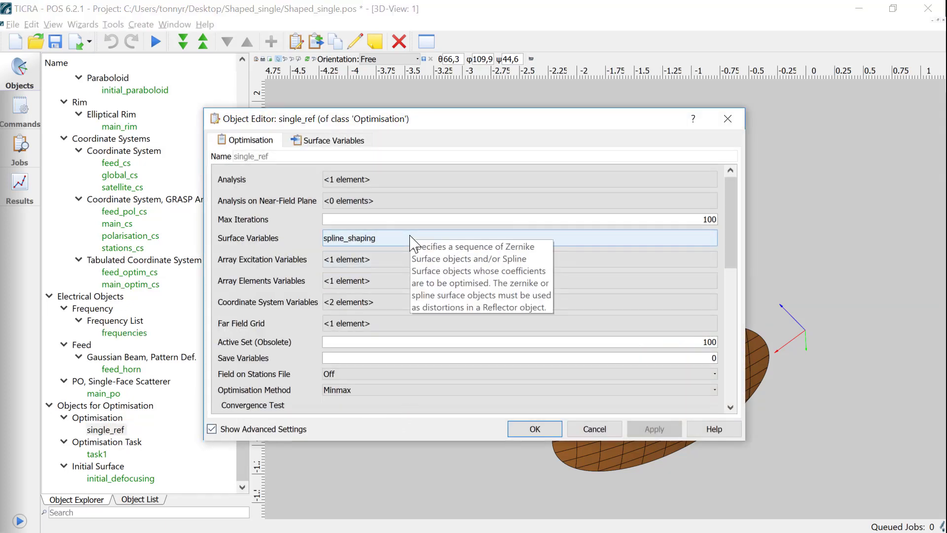
{"action": "mouse_move", "coordinate": [459, 262]}
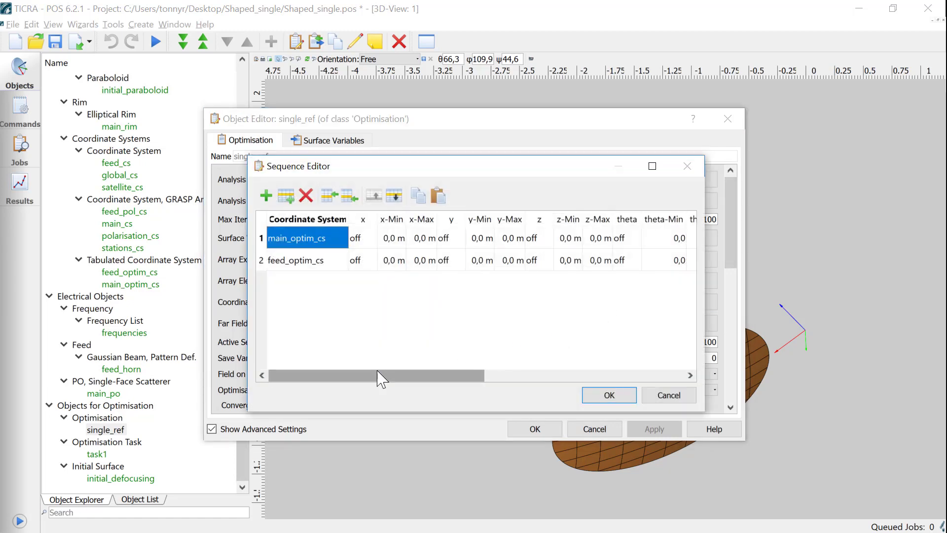
{"action": "left_click_drag", "start_coordinate": [378, 375], "coordinate": [444, 375]}
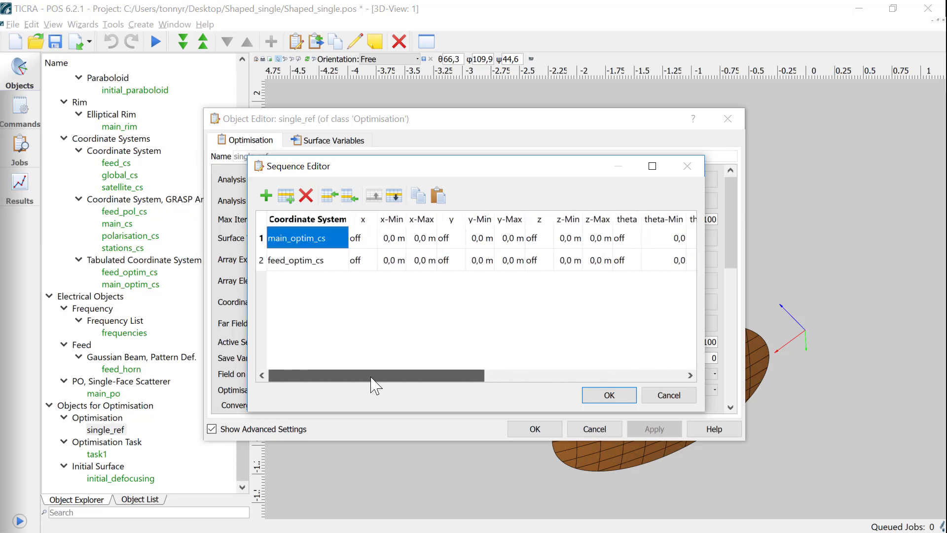
{"action": "left_click", "coordinate": [609, 394]}
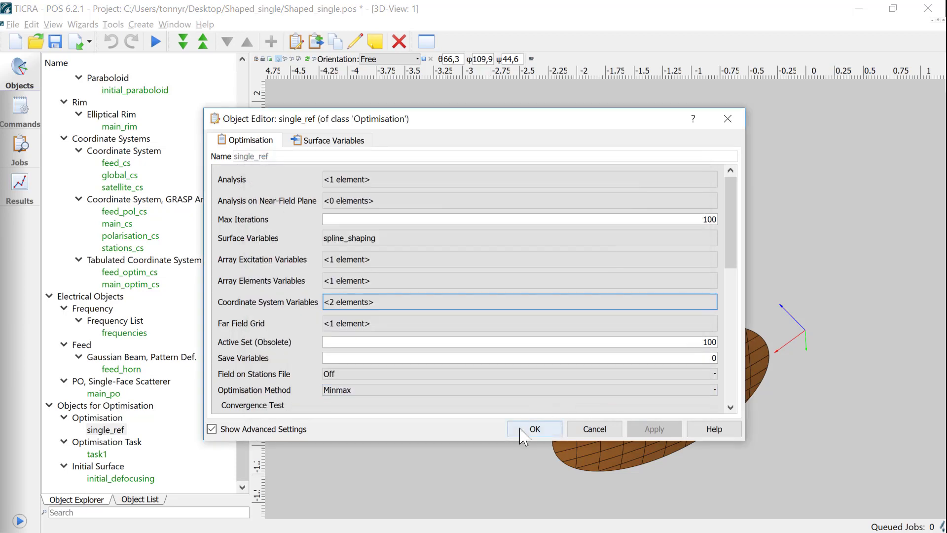
Launch the single_ref optimisation as Job_01 and let it run to completion
{"action": "left_click", "coordinate": [535, 428]}
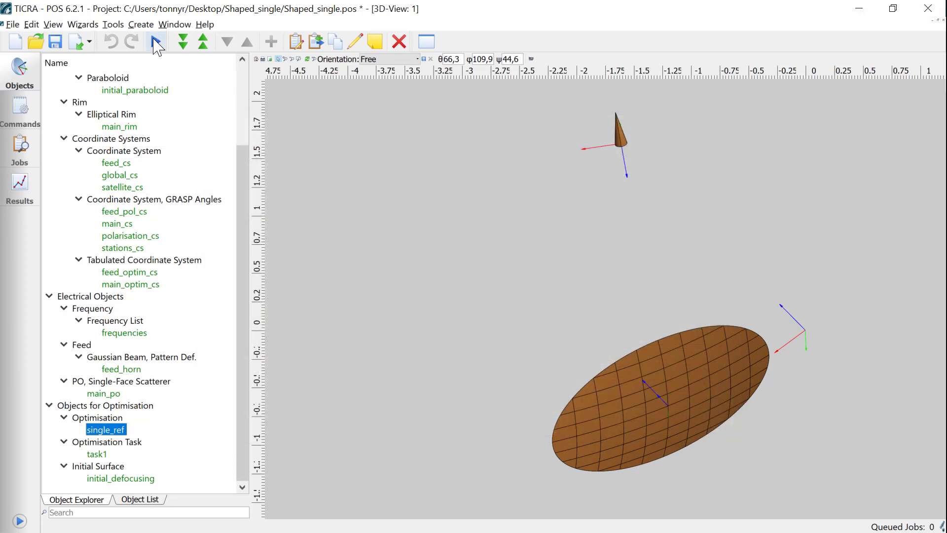
{"action": "left_click", "coordinate": [154, 41]}
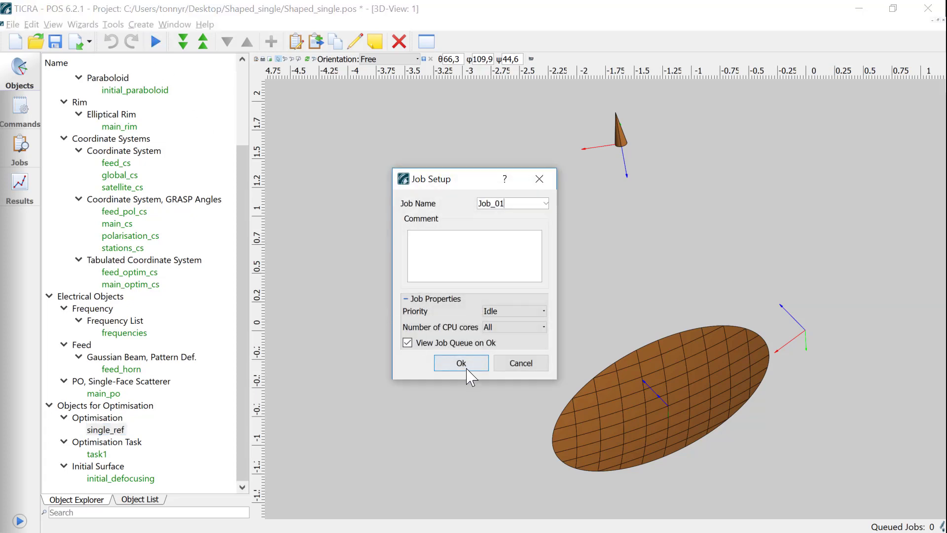
{"action": "left_click", "coordinate": [462, 363]}
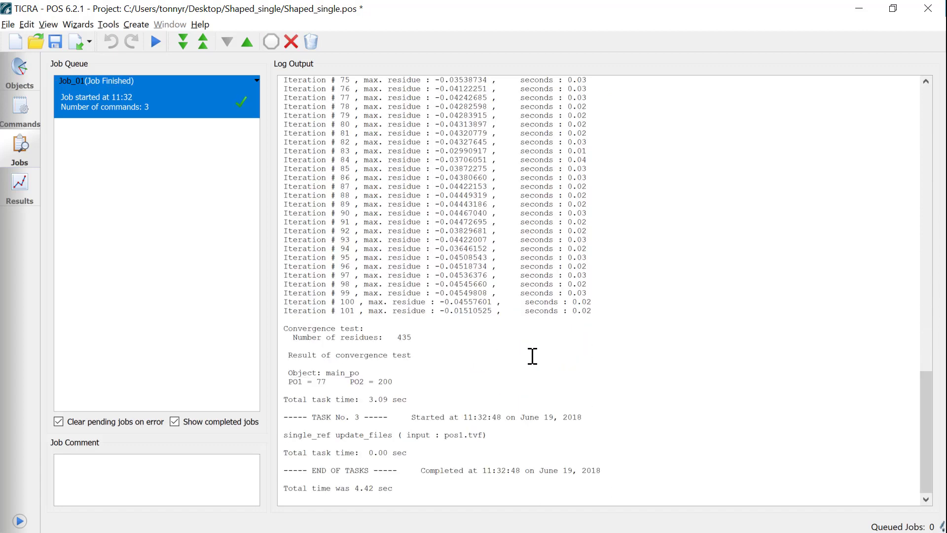
{"action": "mouse_move", "coordinate": [559, 352]}
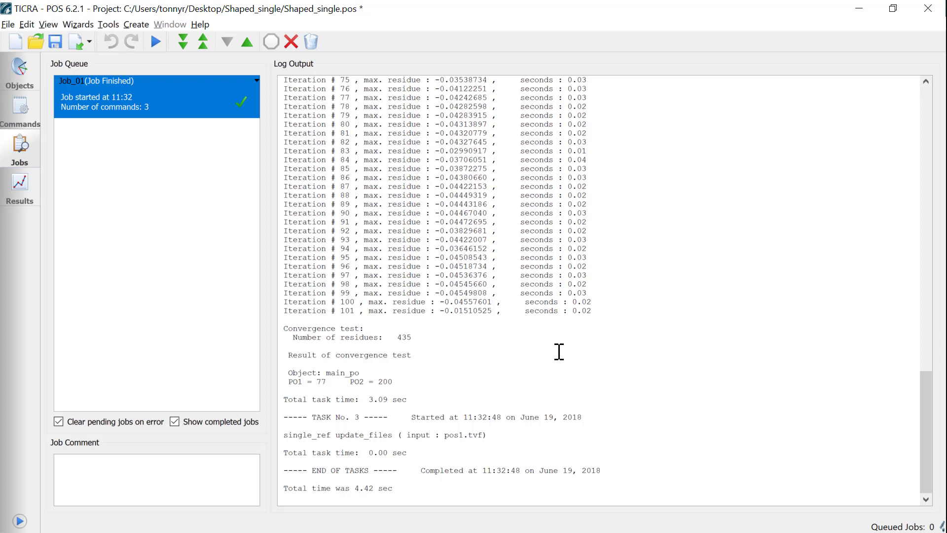
{"action": "mouse_move", "coordinate": [180, 277]}
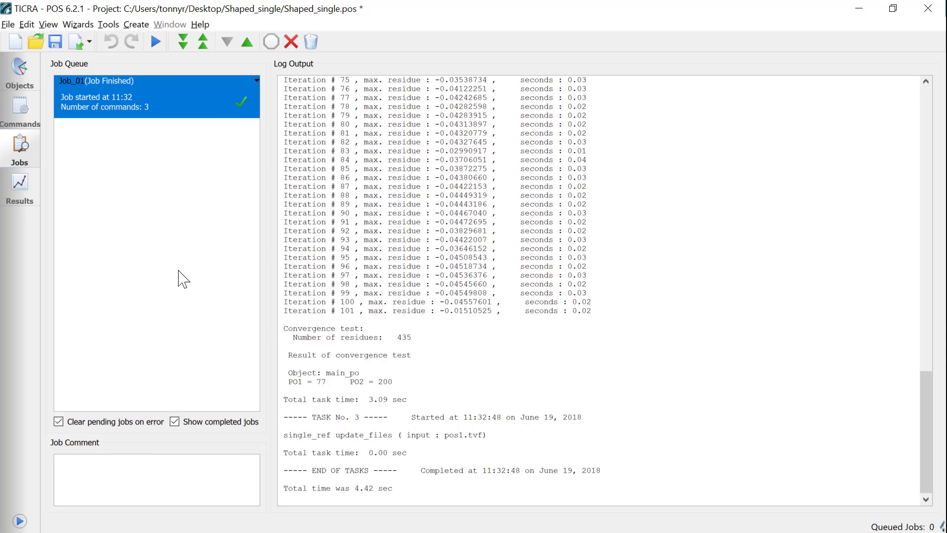
{"action": "mouse_move", "coordinate": [47, 232]}
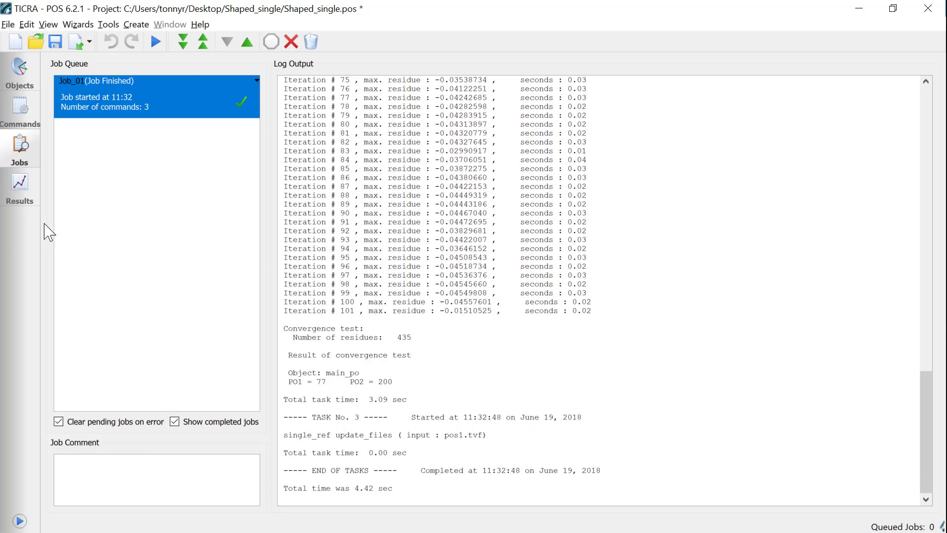
Plot Job_01's 12,2 GHz far-field E_co contour result and save the project
{"action": "left_click", "coordinate": [20, 184]}
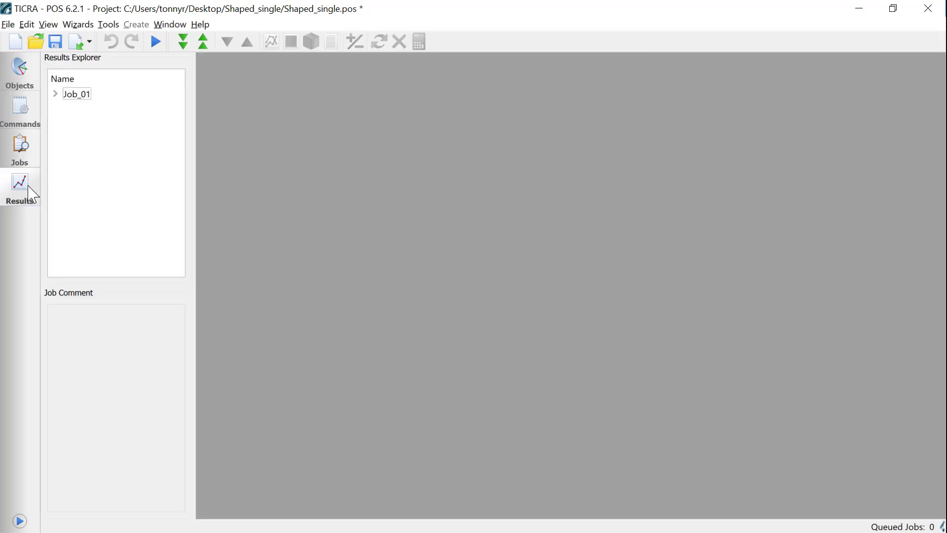
{"action": "left_click", "coordinate": [55, 94]}
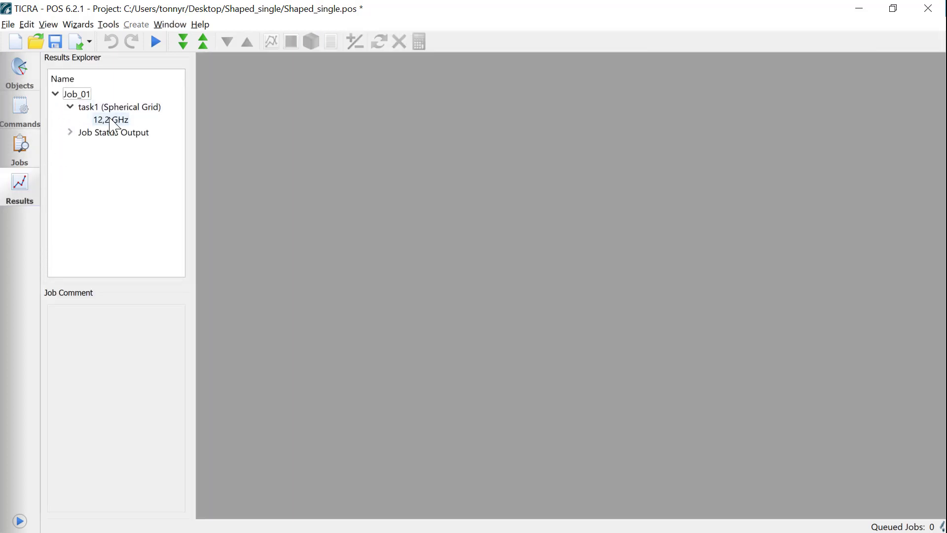
{"action": "double_click", "coordinate": [108, 119]}
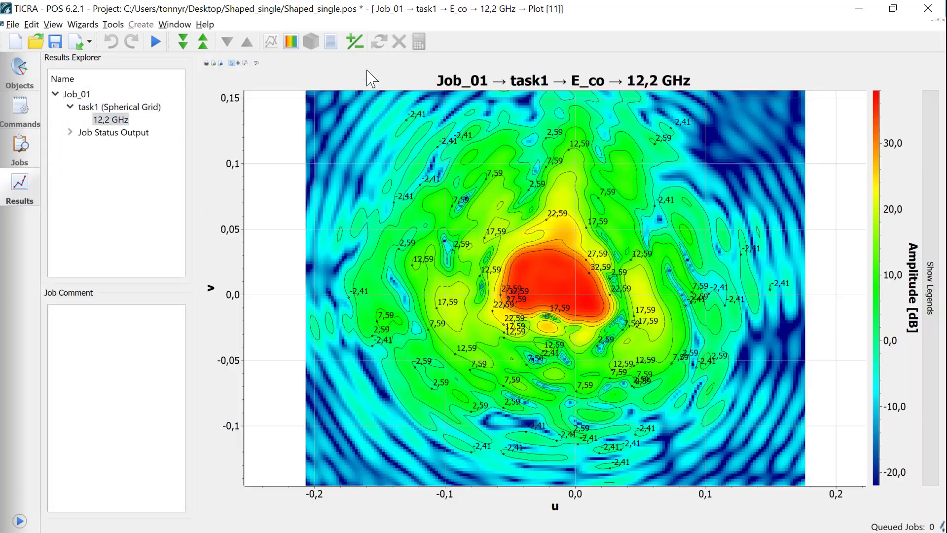
{"action": "mouse_move", "coordinate": [725, 74]}
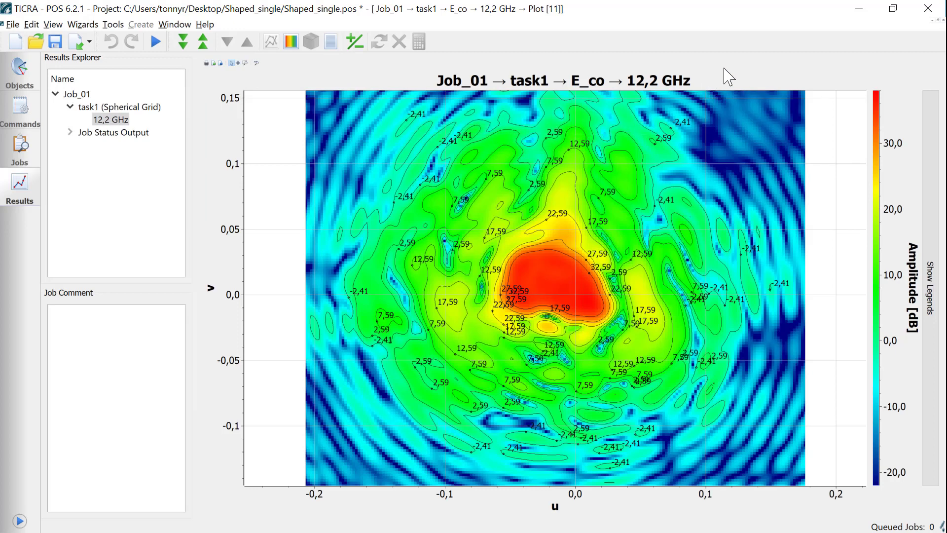
{"action": "mouse_move", "coordinate": [341, 77]}
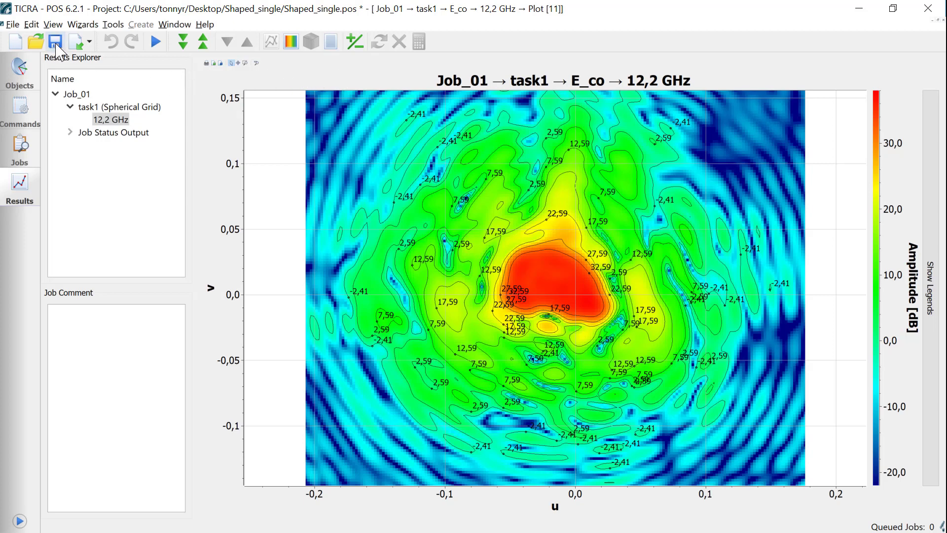
{"action": "left_click", "coordinate": [55, 41]}
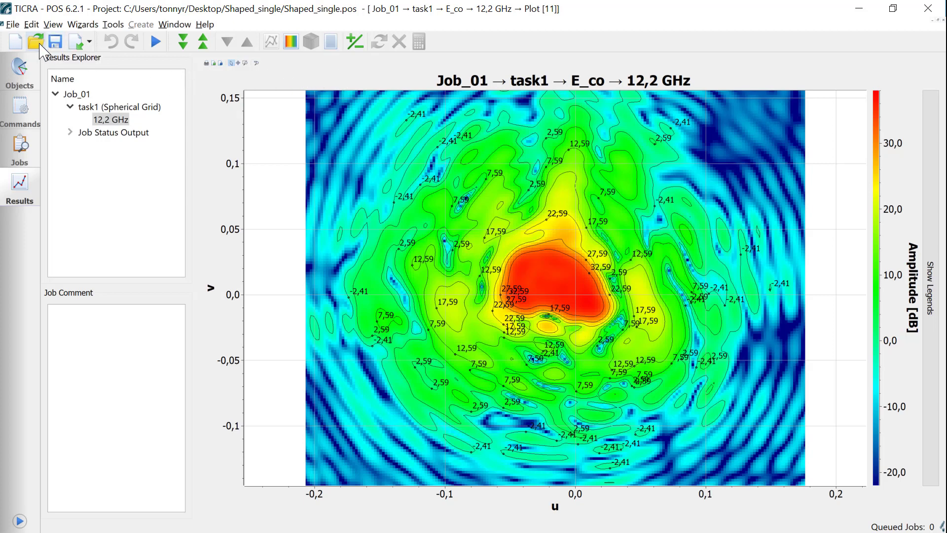
Load the Shaped_dual project and show its object tree
{"action": "left_click", "coordinate": [38, 42]}
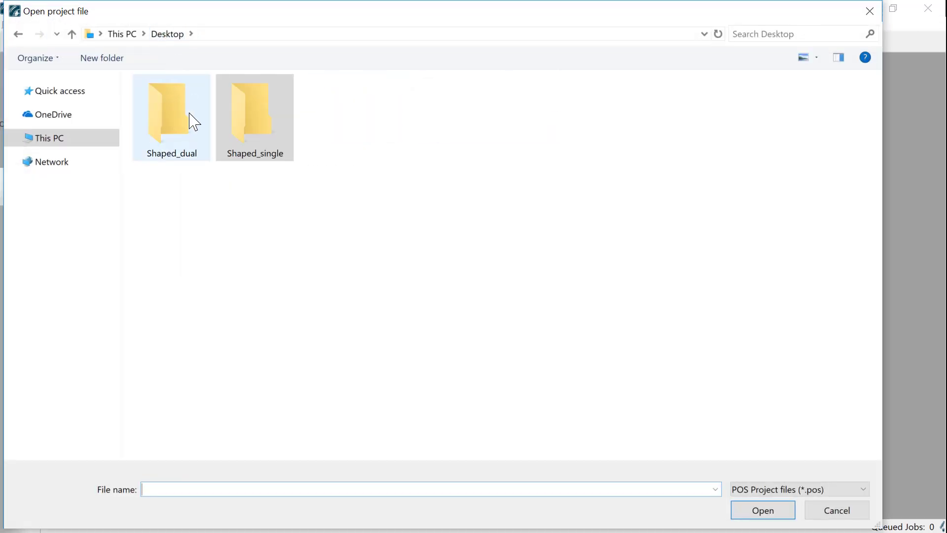
{"action": "double_click", "coordinate": [172, 114]}
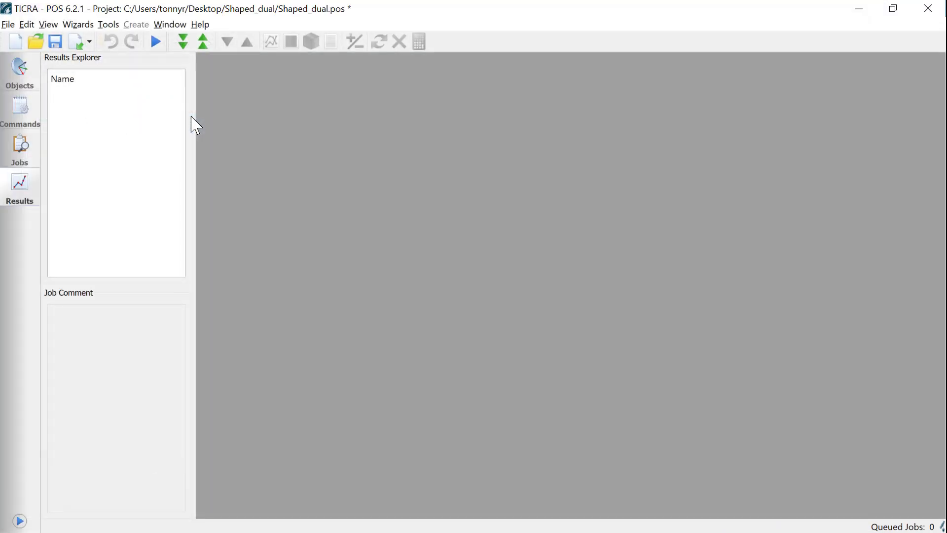
{"action": "left_click", "coordinate": [20, 71]}
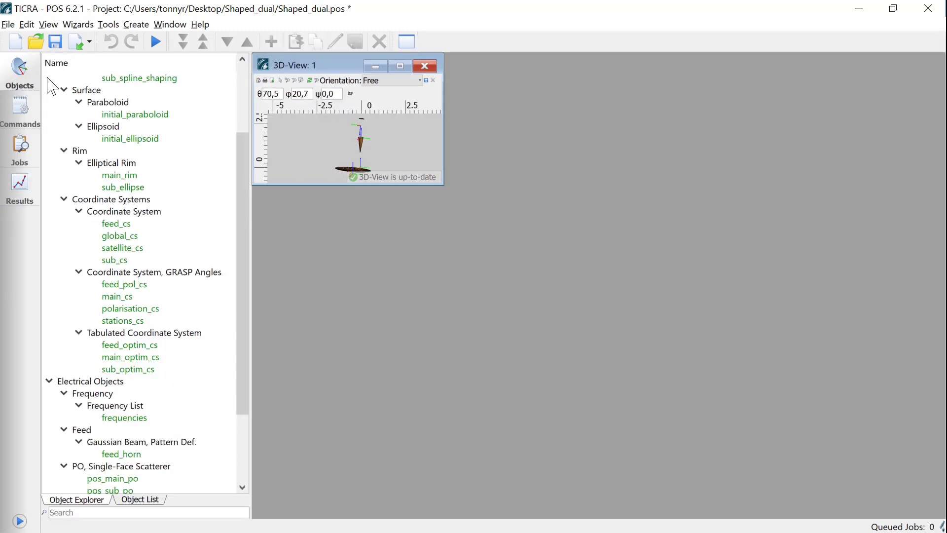
Maximize 3D-View: 1 and rotate the dual reflector model to a new angle
{"action": "left_click", "coordinate": [400, 65]}
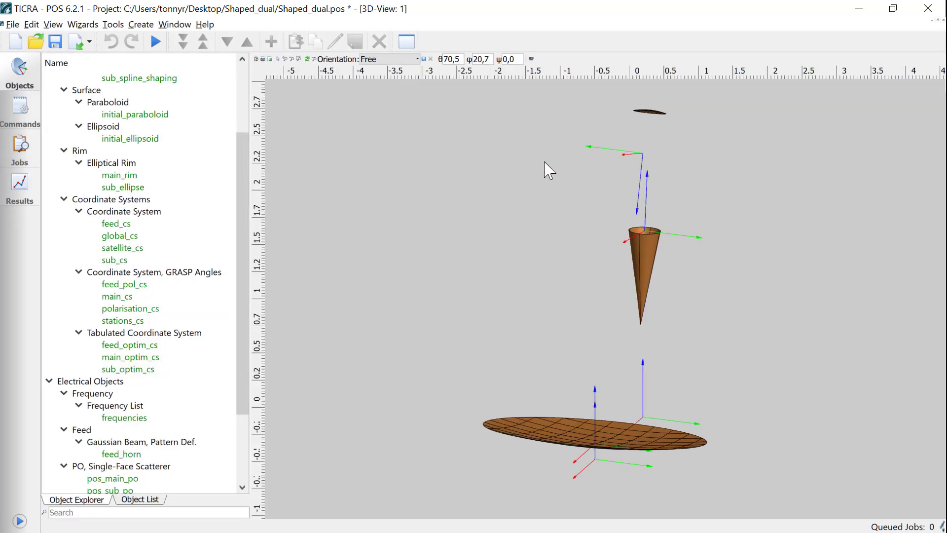
{"action": "left_click_drag", "start_coordinate": [546, 169], "coordinate": [427, 166]}
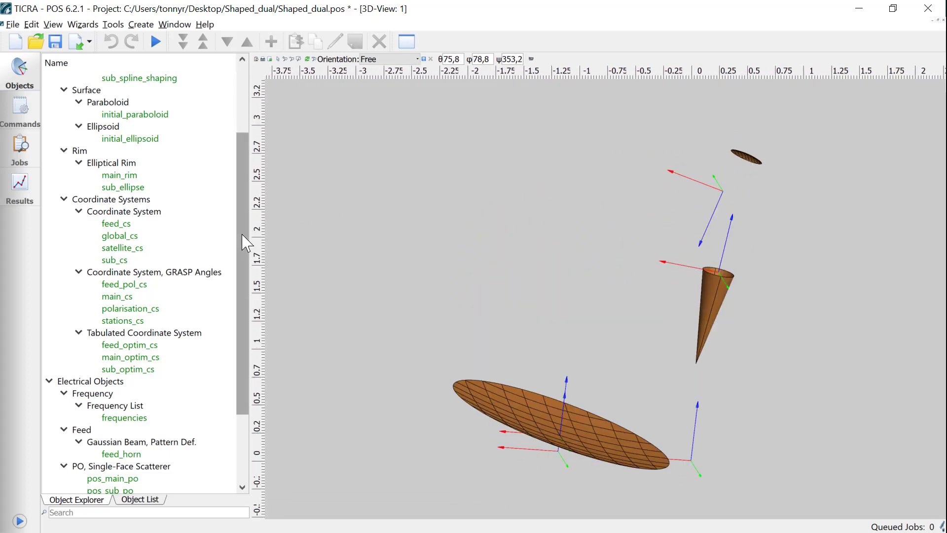
{"action": "scroll", "scroll_direction": "down", "scroll_amount": 3}
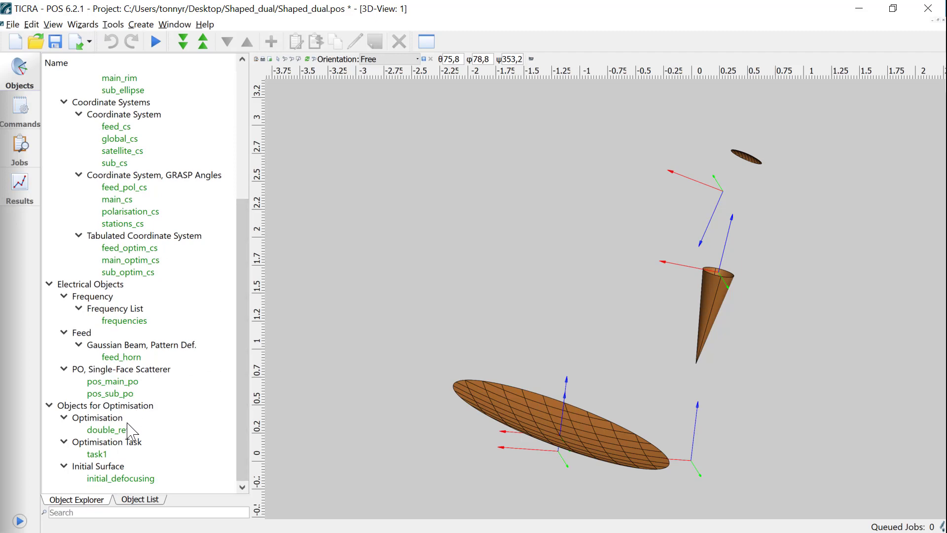
Review double_ref's two surface shapings and three coordinate system variables, then confirm with OK
{"action": "double_click", "coordinate": [107, 430]}
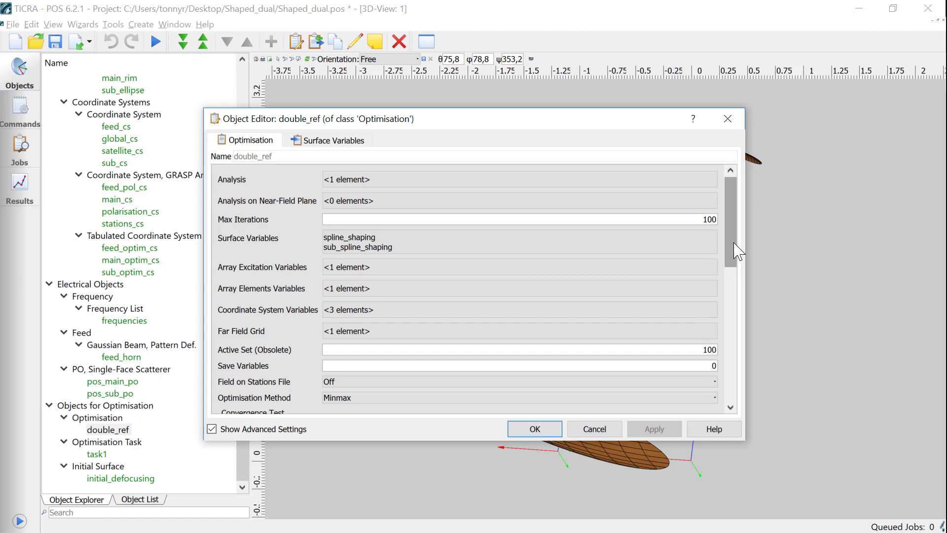
{"action": "mouse_move", "coordinate": [728, 253]}
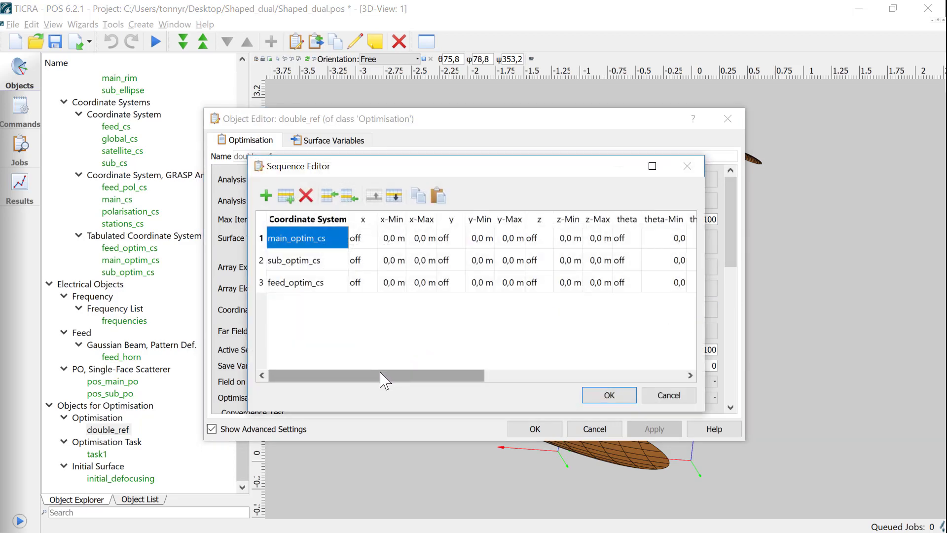
{"action": "left_click_drag", "start_coordinate": [381, 375], "coordinate": [580, 375]}
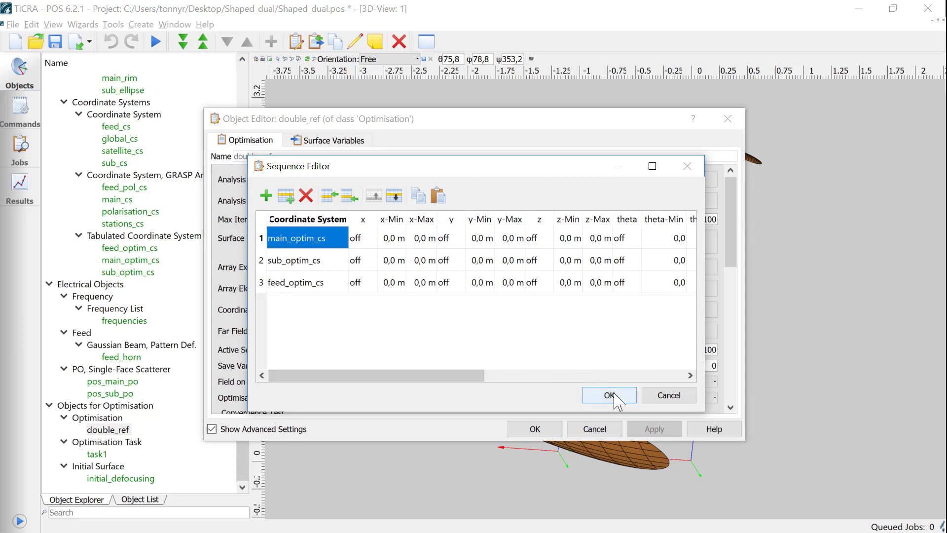
{"action": "left_click", "coordinate": [610, 395]}
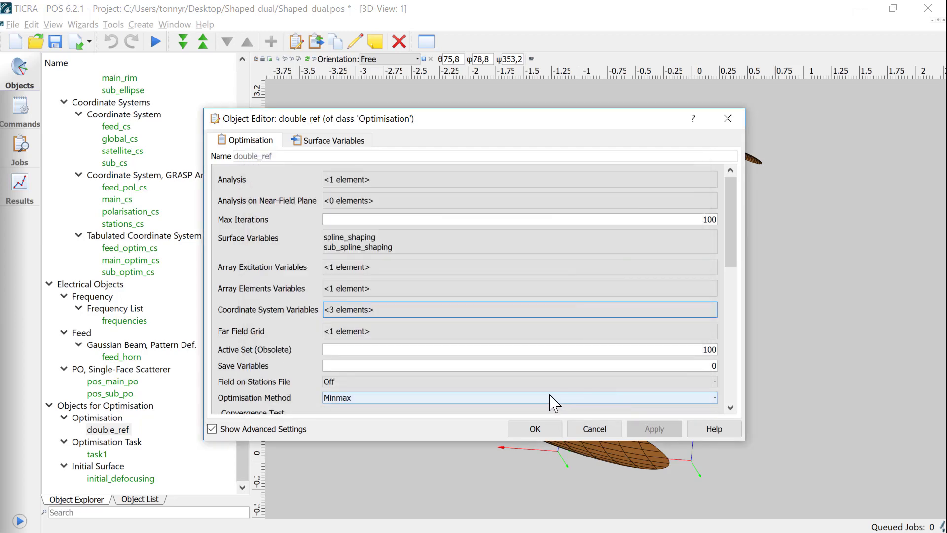